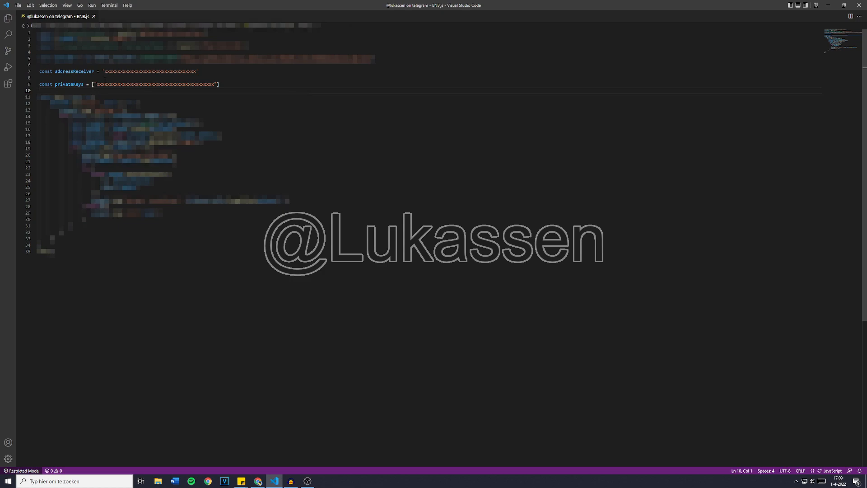
Copy the receiver wallet's address to the clipboard from MetaMask.
{"action": "left_click_drag", "start_coordinate": [104, 71], "coordinate": [196, 71]}
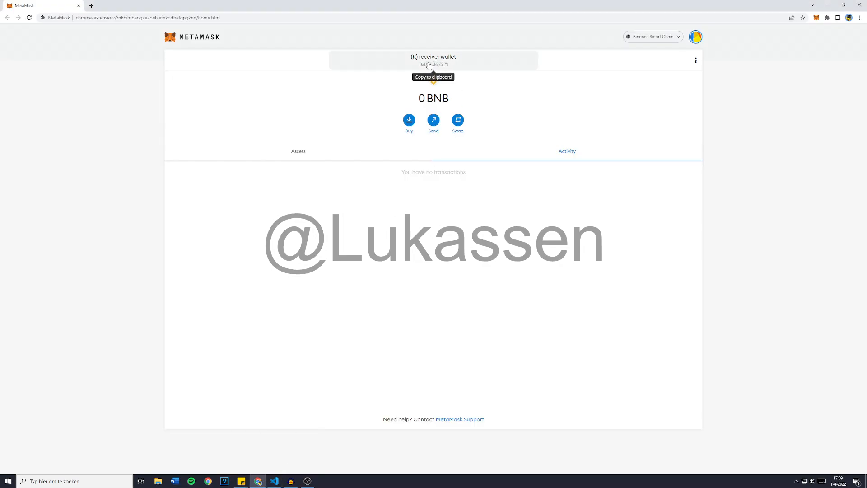
{"action": "left_click", "coordinate": [432, 65]}
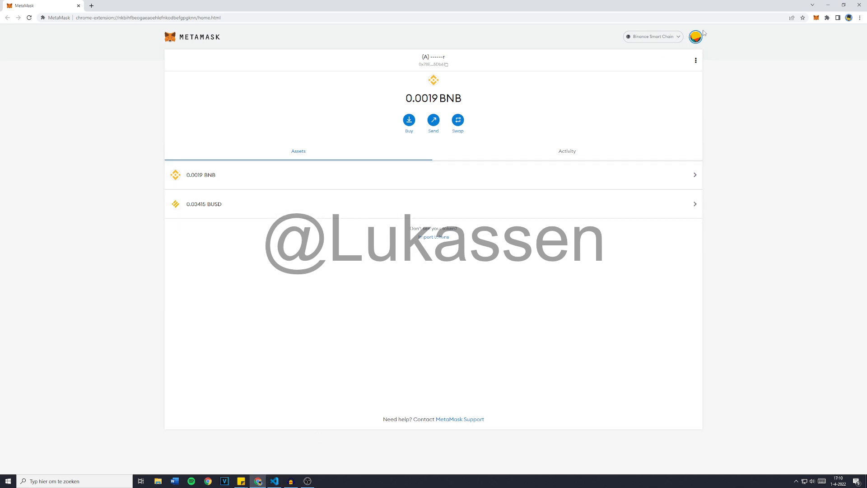
Switch to the 'pietje receiver' account holding 1.0074 BNB and show its account options.
{"action": "left_click", "coordinate": [696, 36]}
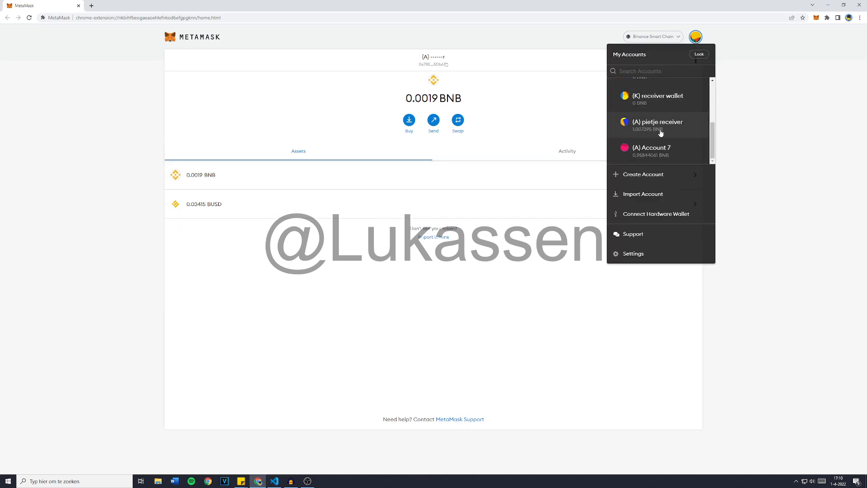
{"action": "mouse_move", "coordinate": [657, 129]}
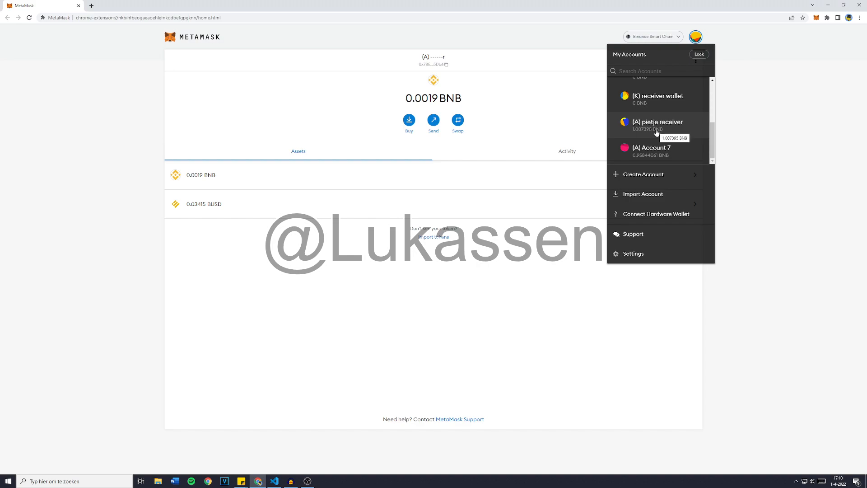
{"action": "left_click", "coordinate": [657, 124]}
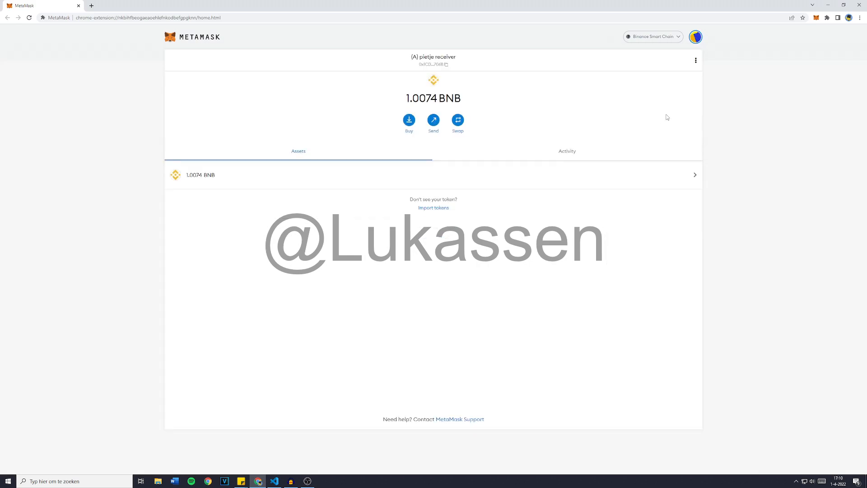
{"action": "mouse_move", "coordinate": [696, 60]}
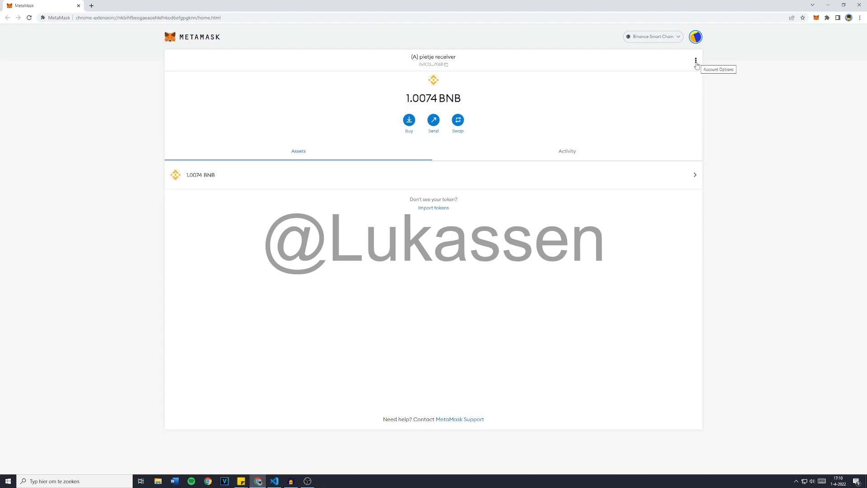
{"action": "left_click", "coordinate": [696, 60]}
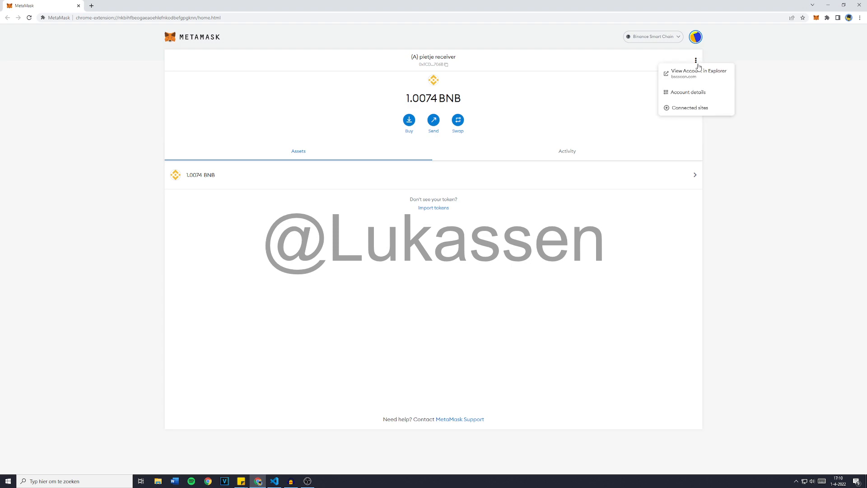
Export the 1.0074 BNB account's private key via Account details and copy it.
{"action": "left_click", "coordinate": [687, 92]}
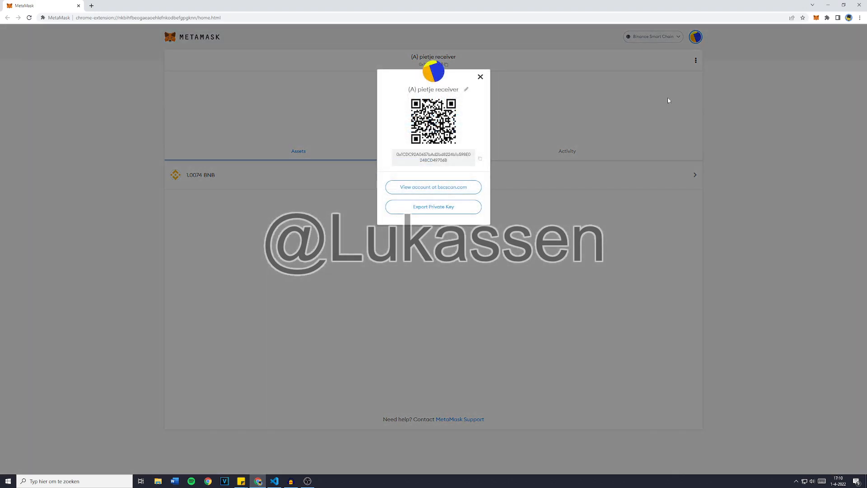
{"action": "mouse_move", "coordinate": [411, 209]}
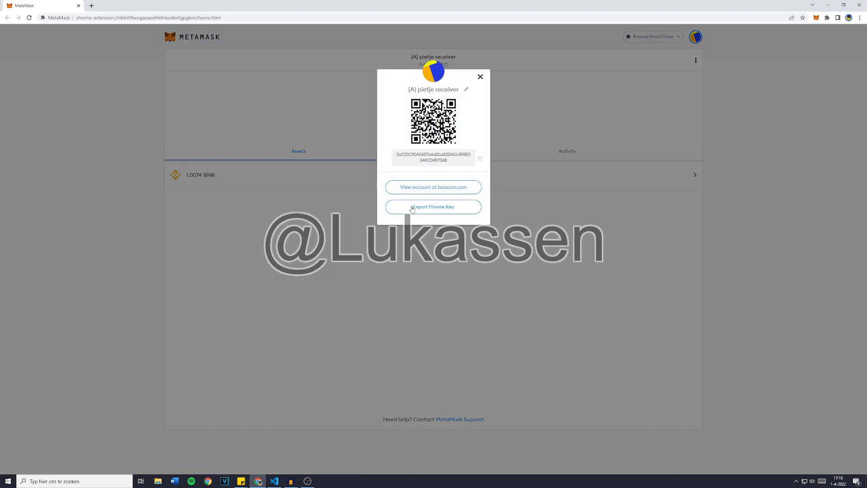
{"action": "left_click", "coordinate": [433, 206]}
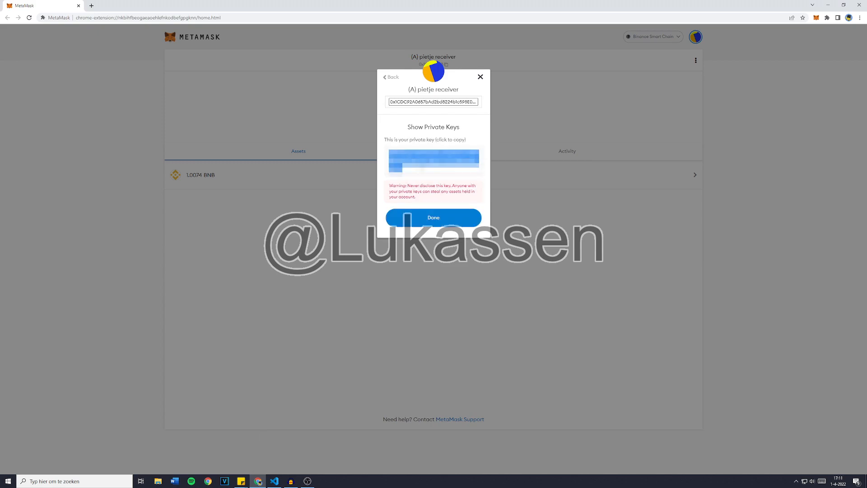
{"action": "left_click", "coordinate": [433, 161]}
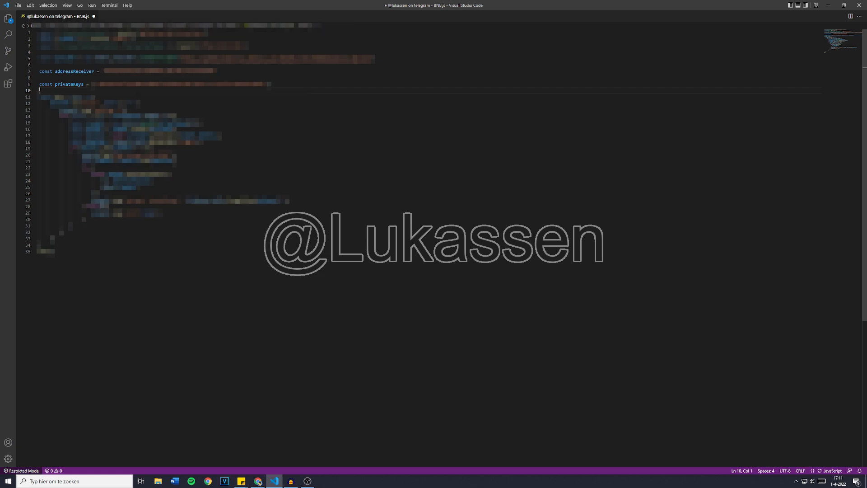
Save BNB.js with the receiver address and private key filled in.
{"action": "key", "text": "ctrl+s"}
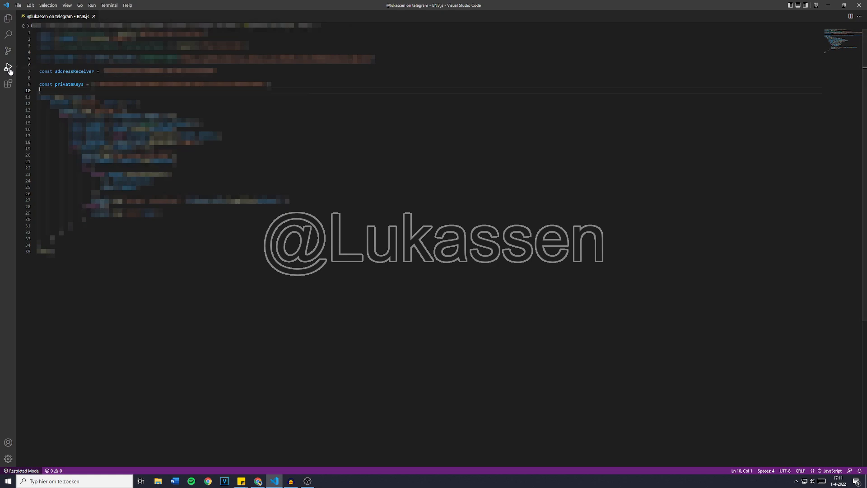
Launch BNB.js from Run and Debug, trusting the workspace to let it run.
{"action": "left_click", "coordinate": [8, 66]}
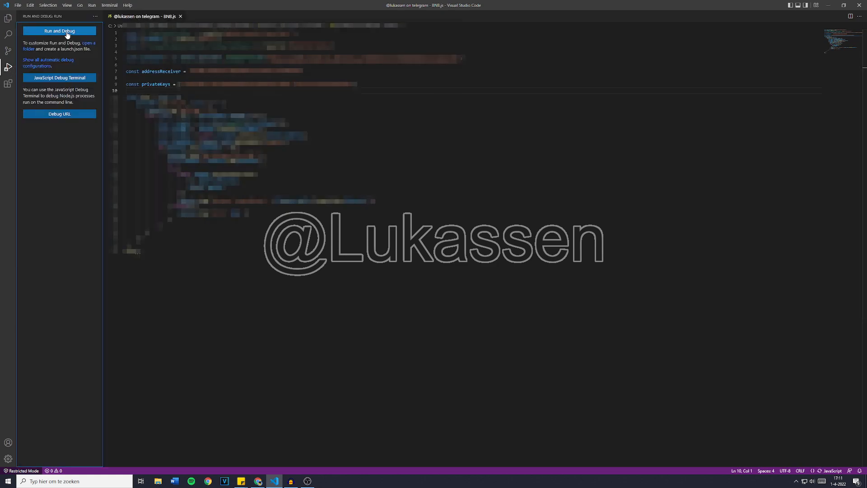
{"action": "left_click", "coordinate": [60, 31]}
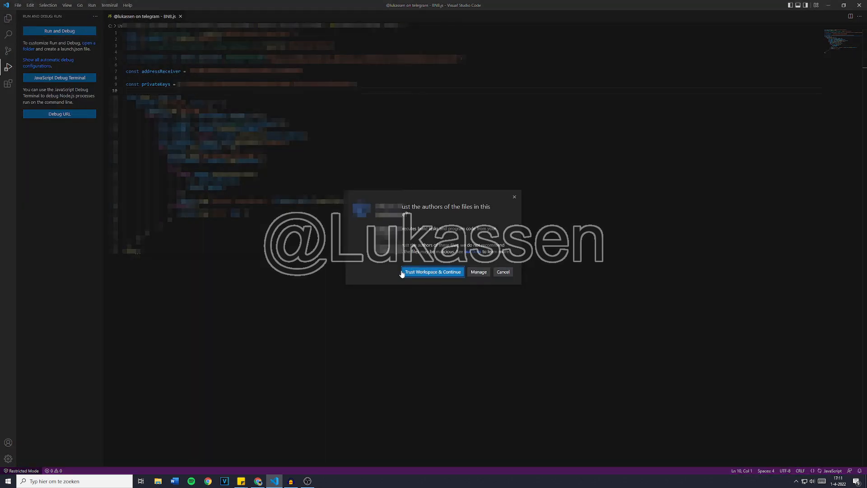
{"action": "left_click", "coordinate": [433, 272]}
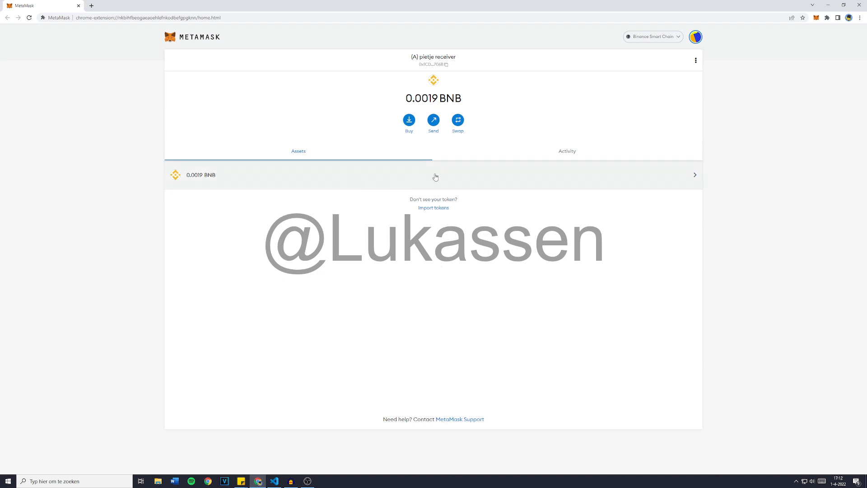
{"action": "mouse_move", "coordinate": [398, 99]}
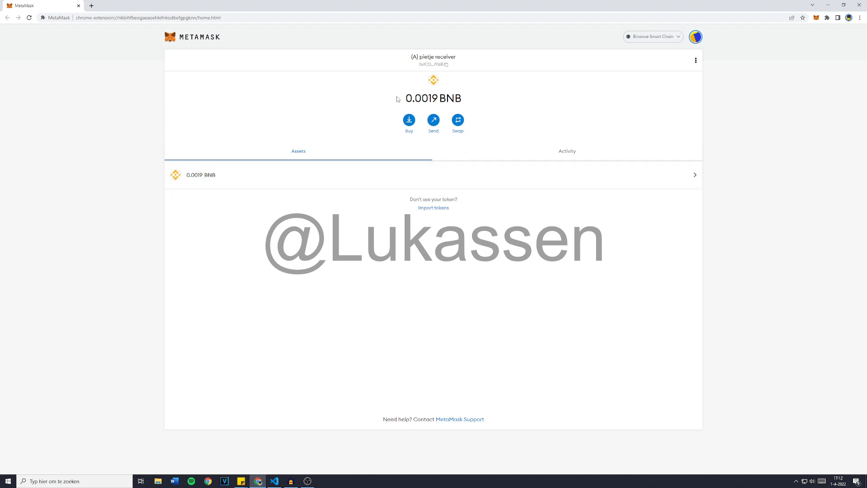
Switch to the receiving account to confirm its balance is now 1.0073 BNB.
{"action": "left_click", "coordinate": [695, 37]}
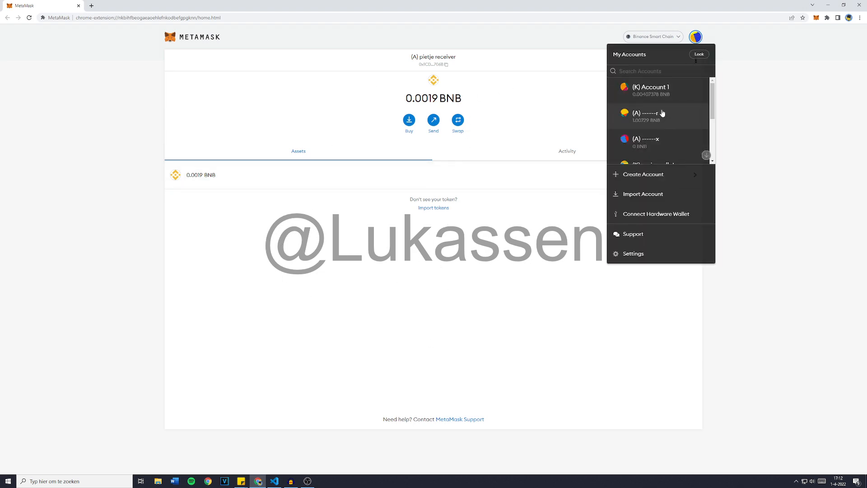
{"action": "left_click", "coordinate": [652, 115]}
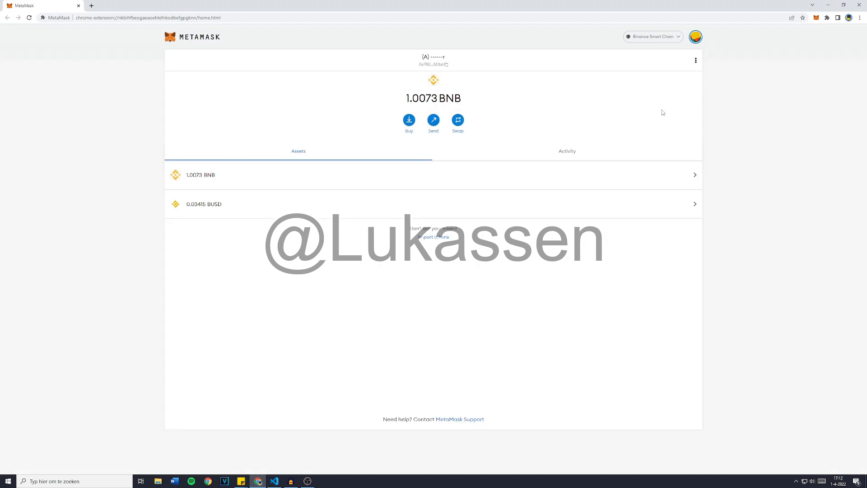